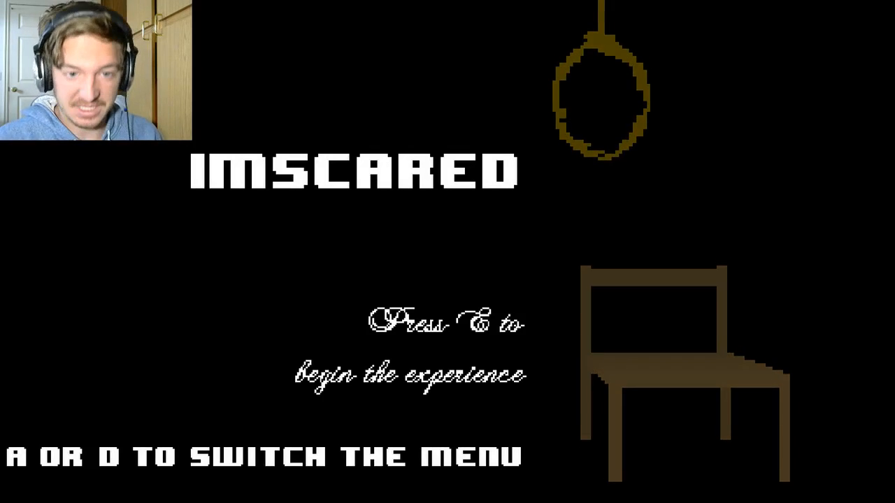
Step: Start a run from the title screen, walk the corridors, then quit the game with Escape
key(e)
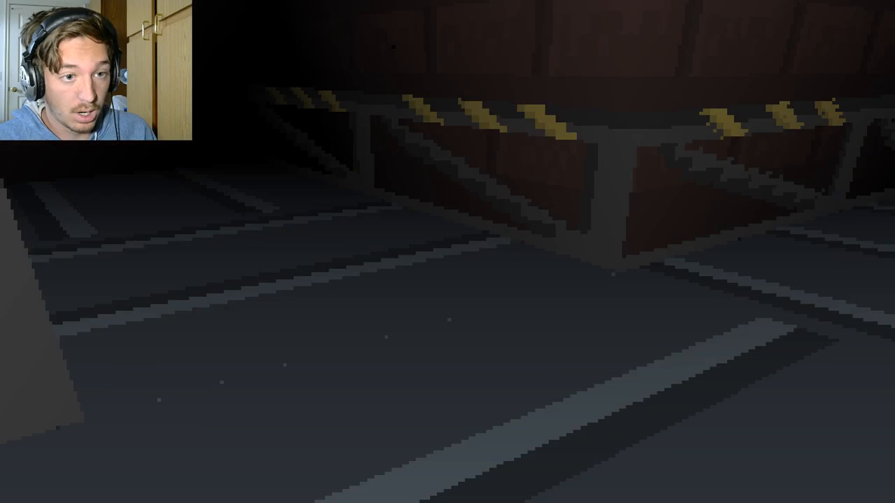
key(w)
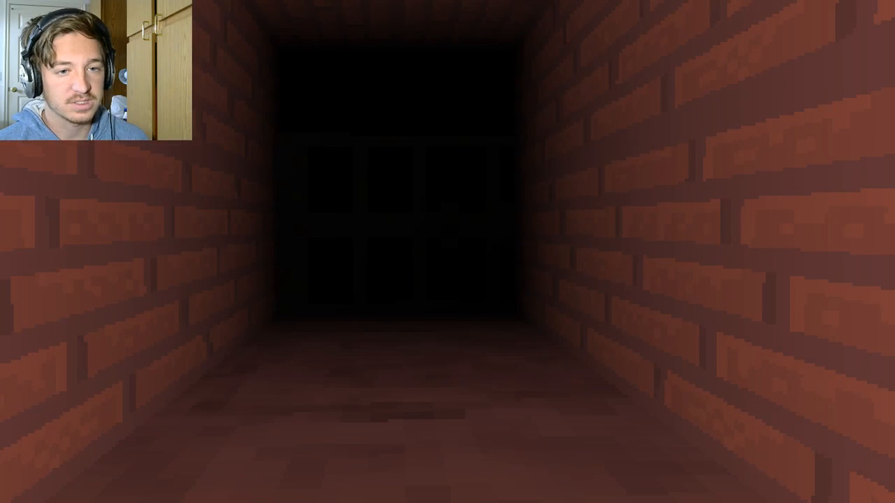
key(w)
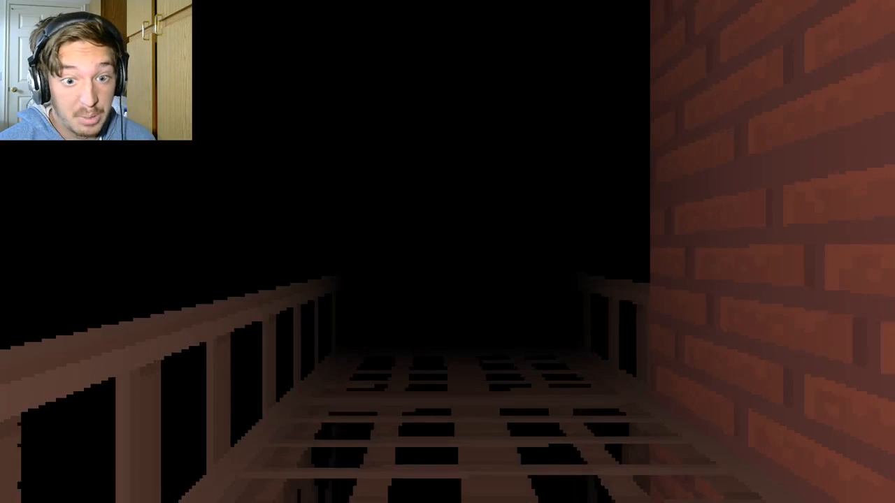
key(w)
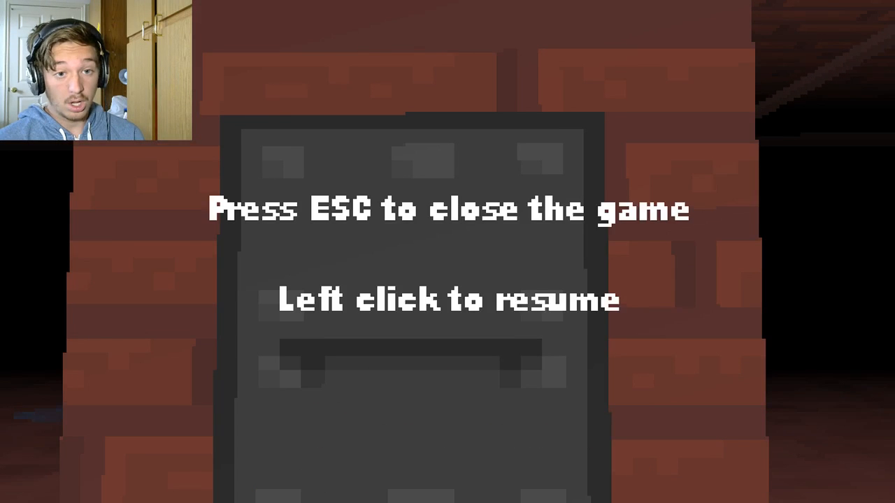
key(Escape)
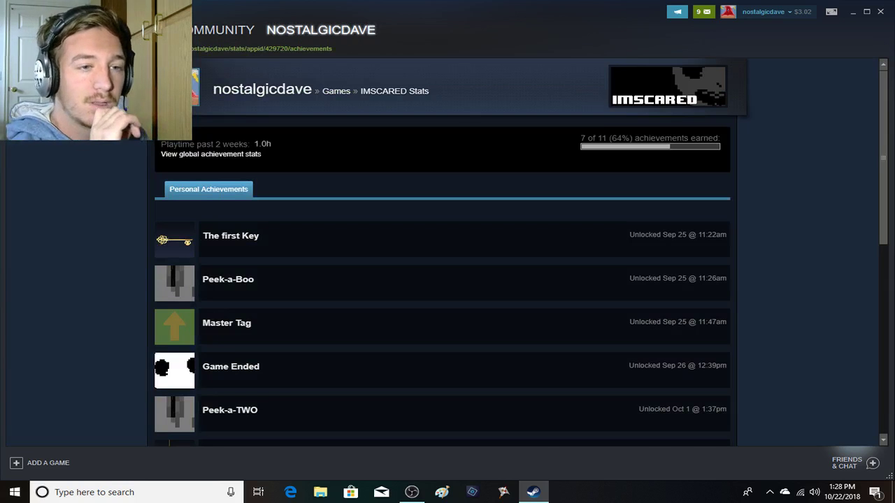
Step: Scroll the Steam achievements list down to the locked Not to See, Heavens Door and Lucky Tickets
scroll(down, 3)
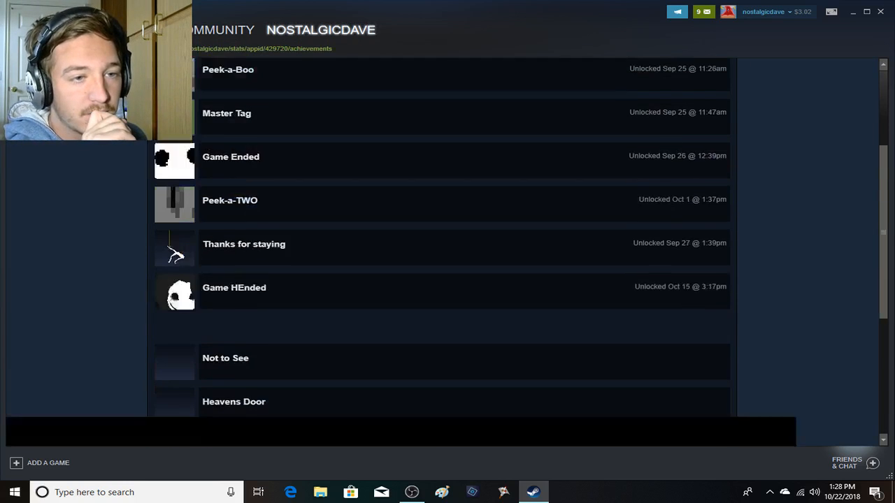
scroll(down, 3)
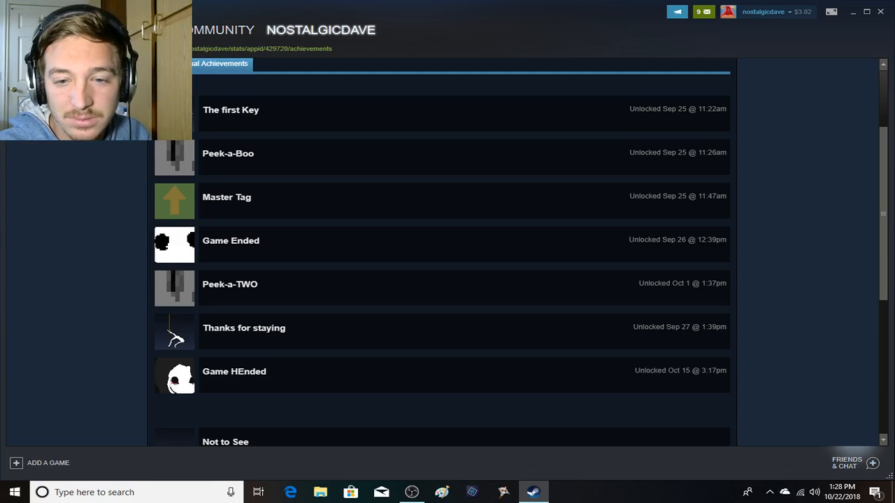
scroll(down, 3)
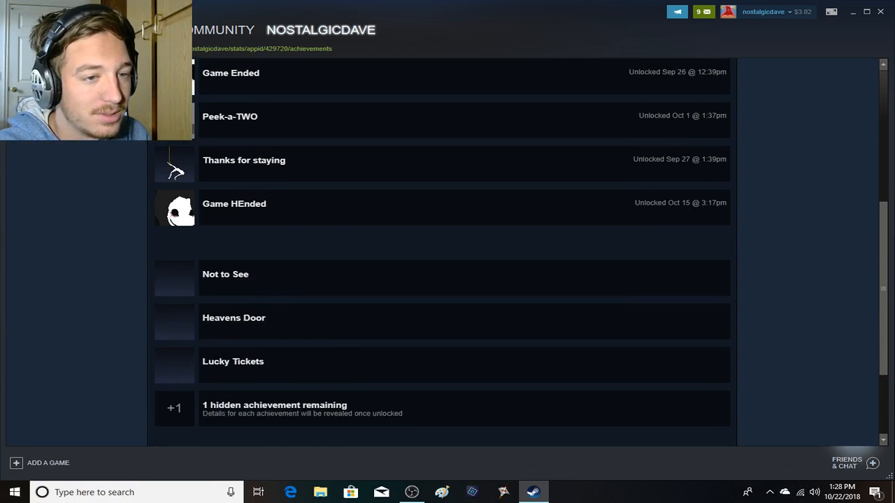
scroll(up, 3)
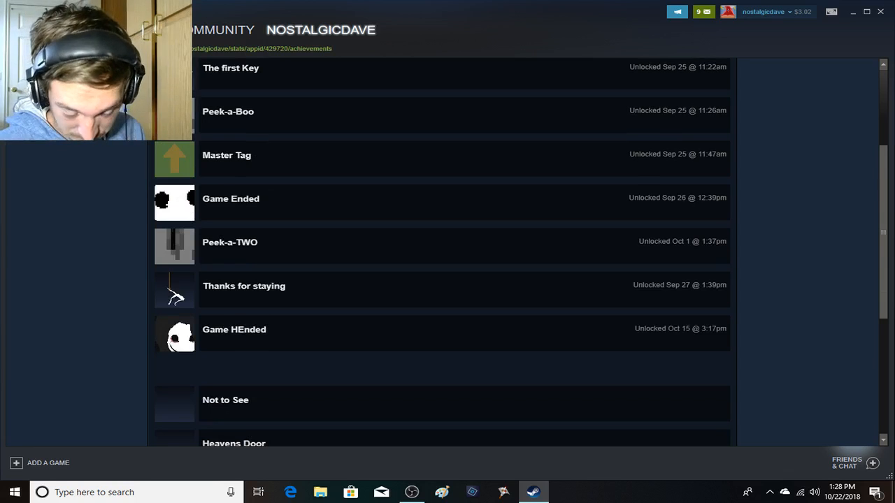
scroll(down, 3)
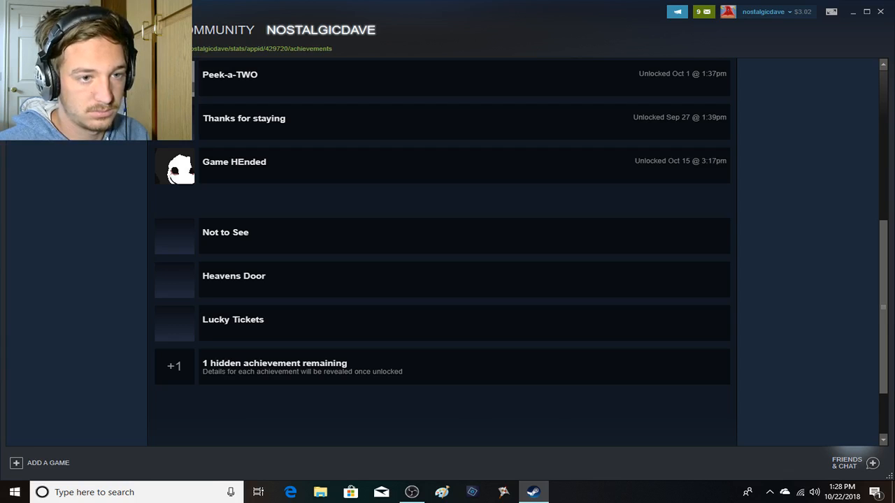
Step: Return to the IMSCARED game page and launch it with Play
double_click(240, 232)
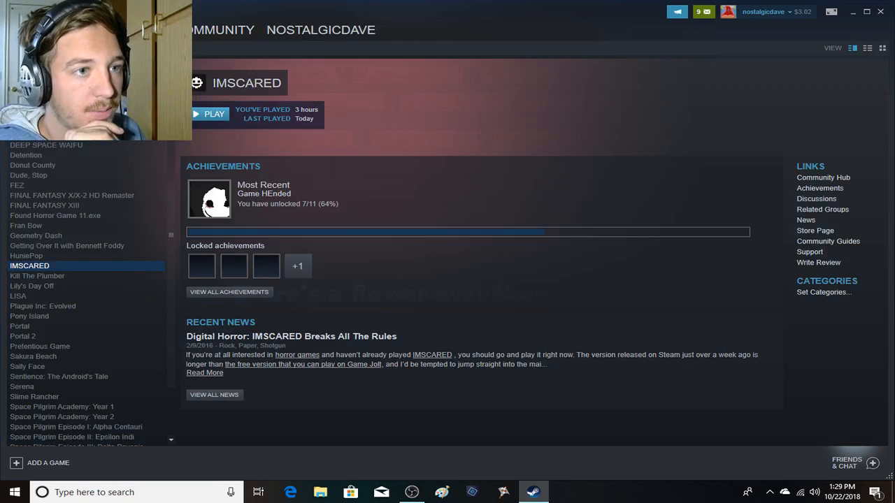
click(210, 114)
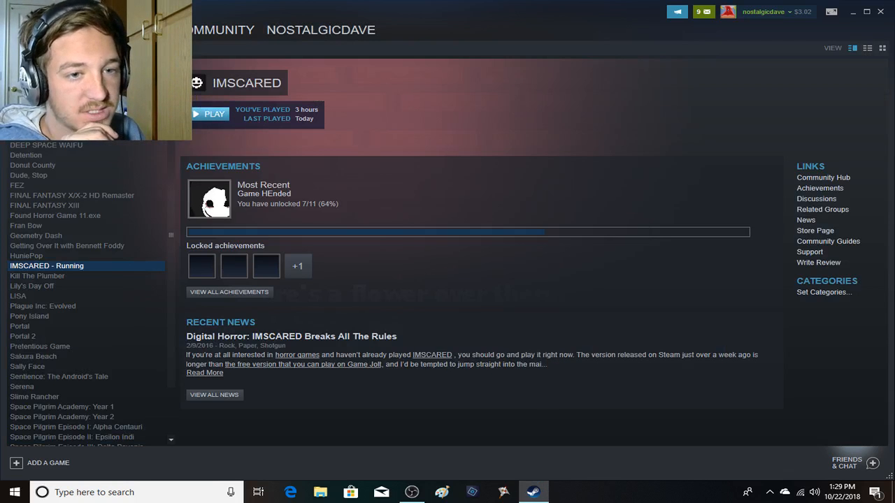
click(214, 113)
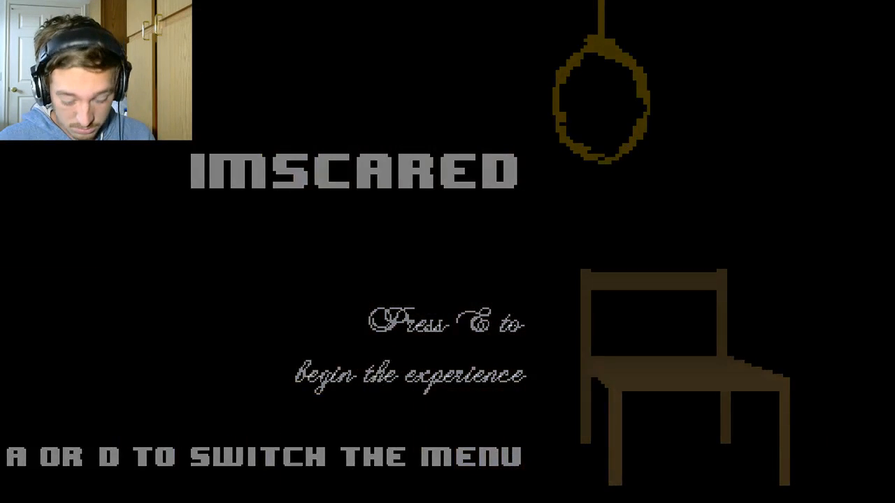
Step: Begin the experience from the IMSCARED title screen with E
key(e)
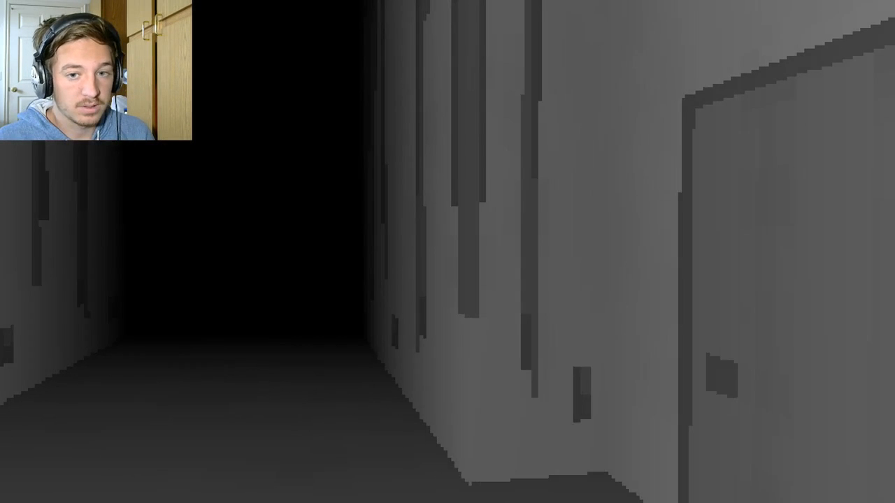
Step: Walk forward down the dark grey corridor
key(w)
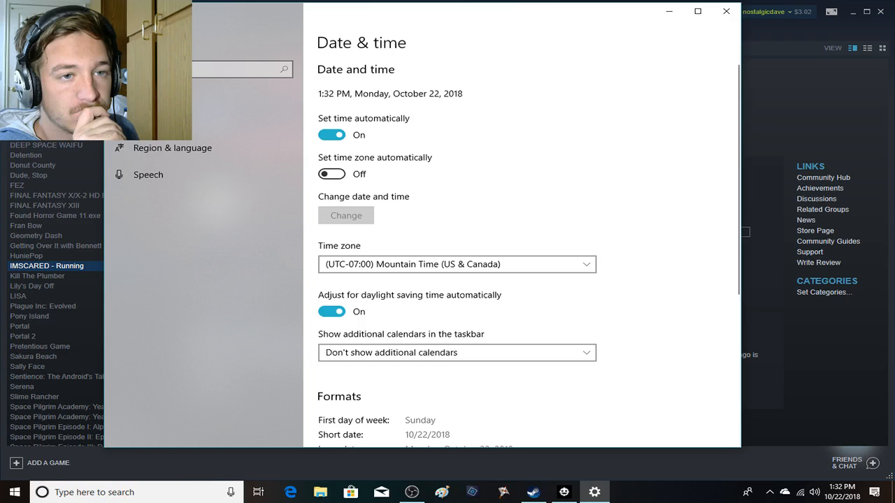
Step: Switch off automatic time on the Windows Date & time page
click(331, 134)
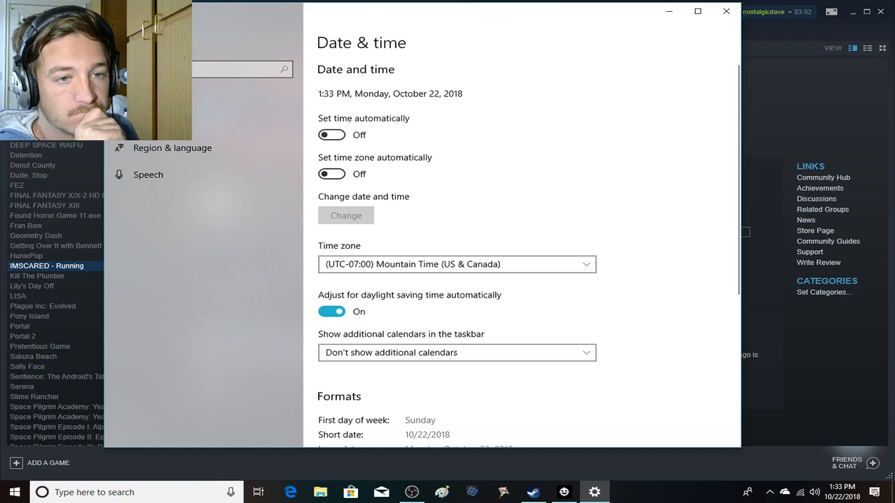
Step: Change the system clock to 7:45 with hour 7 and minutes 45
click(345, 216)
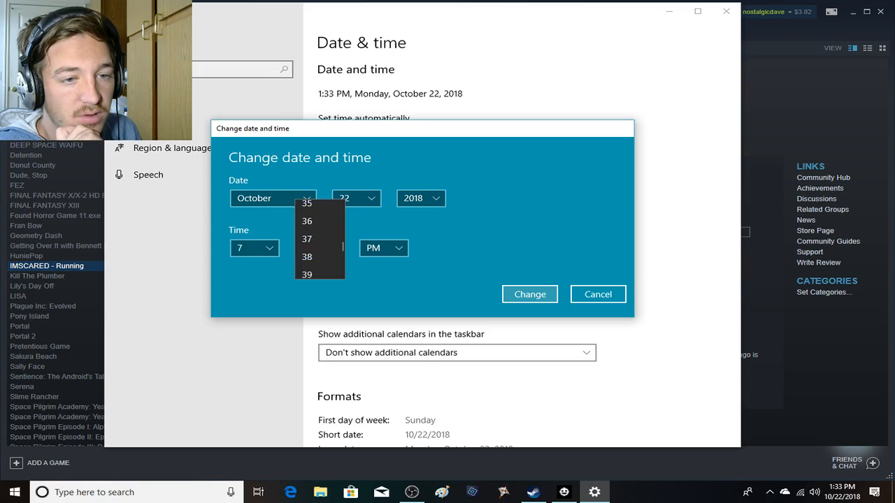
scroll(down, 3)
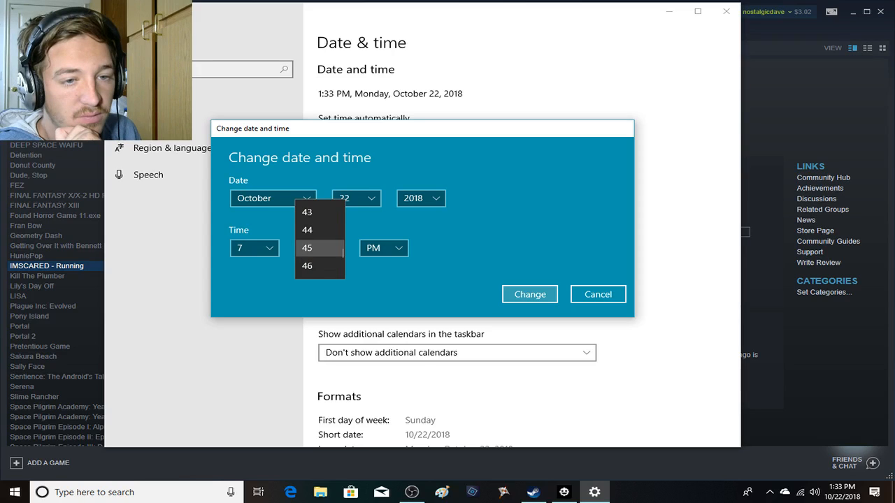
click(307, 247)
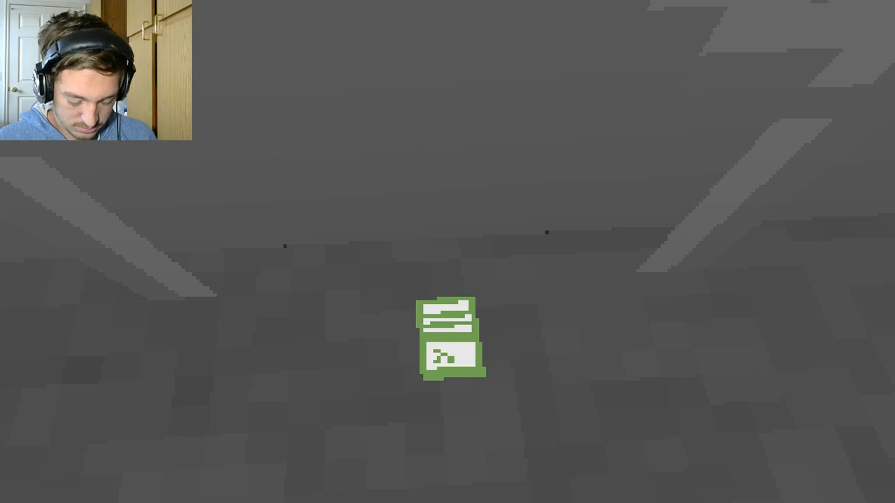
Step: Back in IMSCARED, reach the green item in the grey room
click(450, 346)
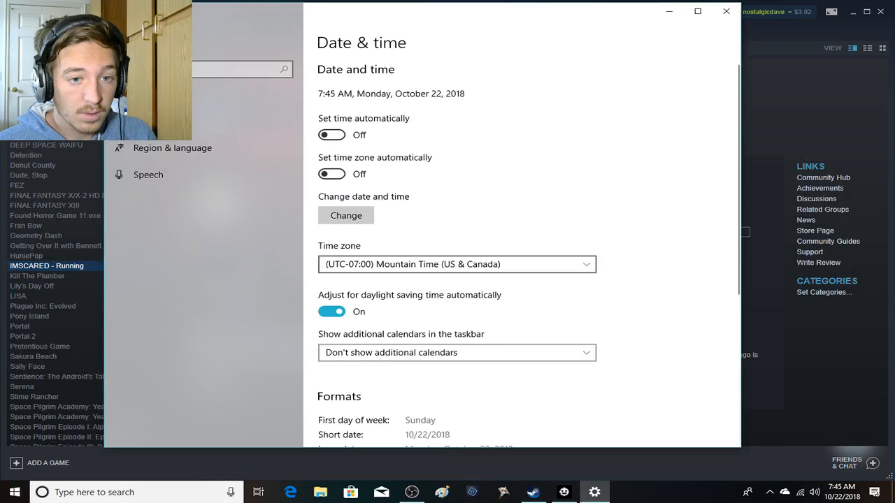
Step: Change the system clock to 8:23 AM and apply it
click(346, 215)
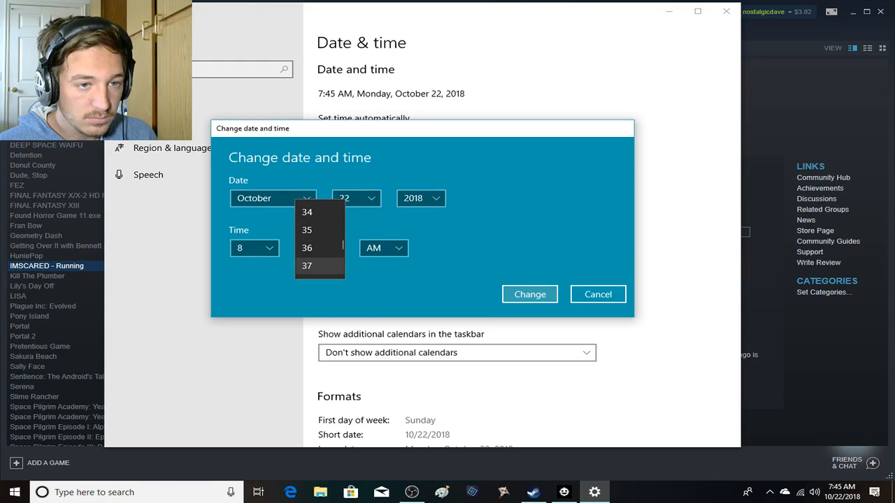
click(313, 248)
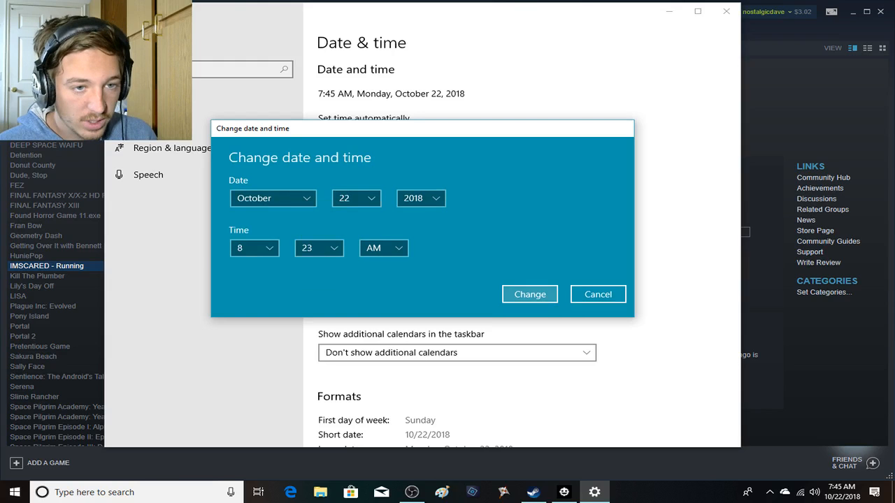
click(529, 293)
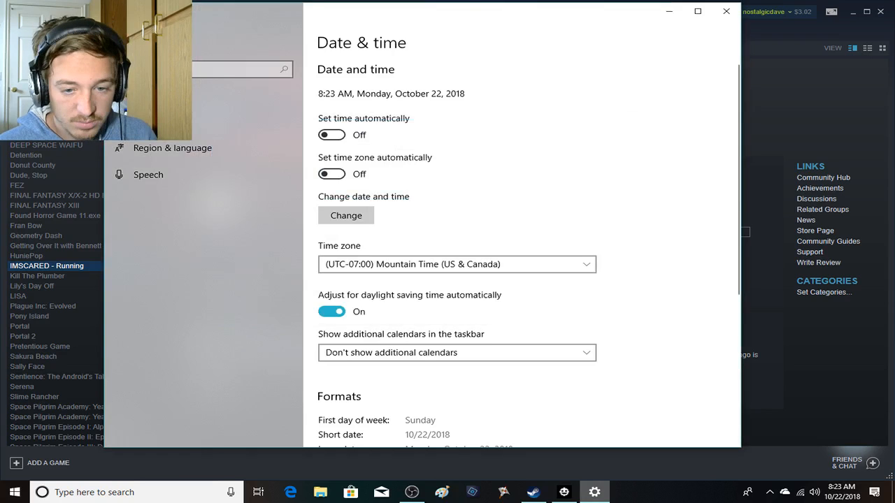